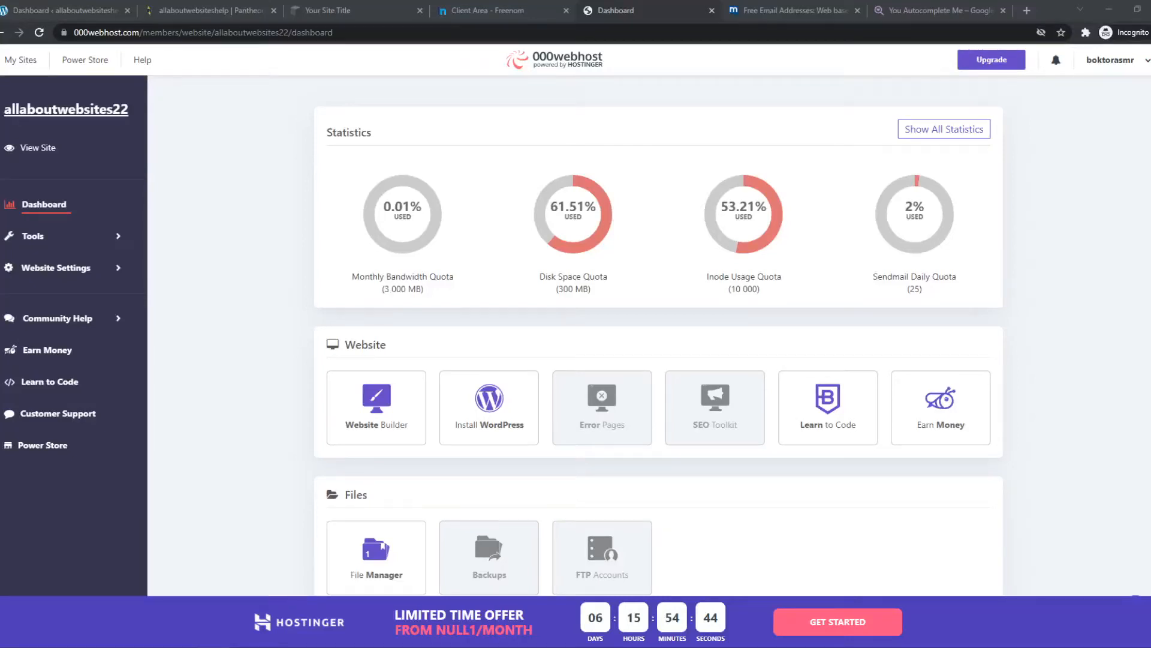
Step: Check the registered domain in Freenom, then return to the 000webhost dashboard
click(482, 11)
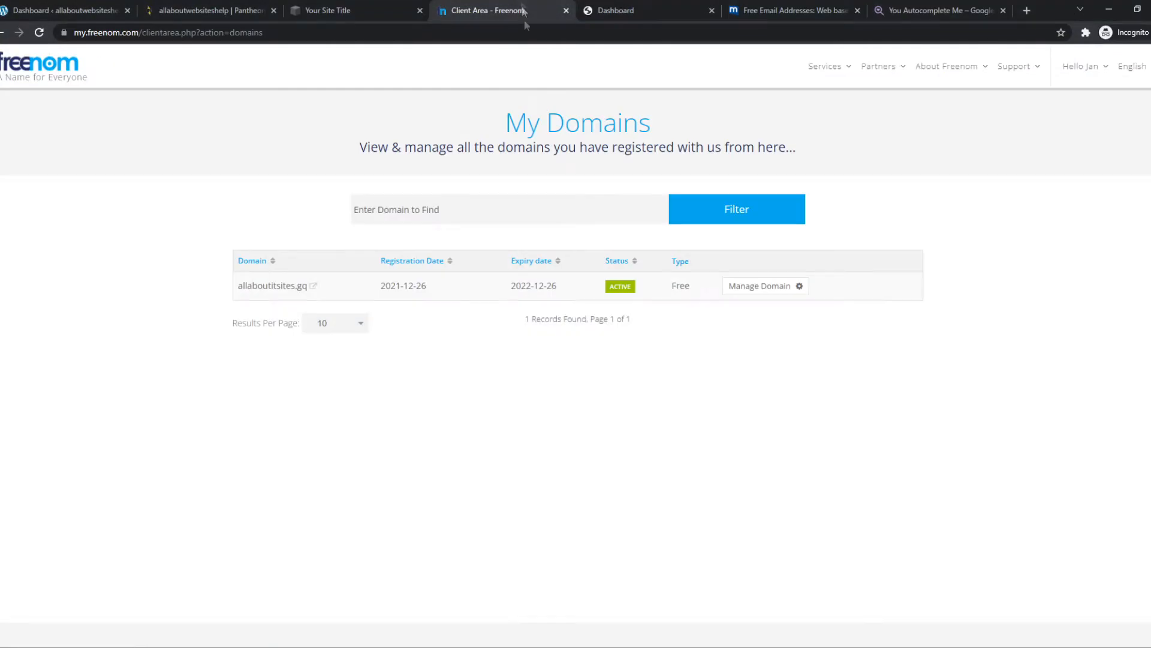
click(638, 10)
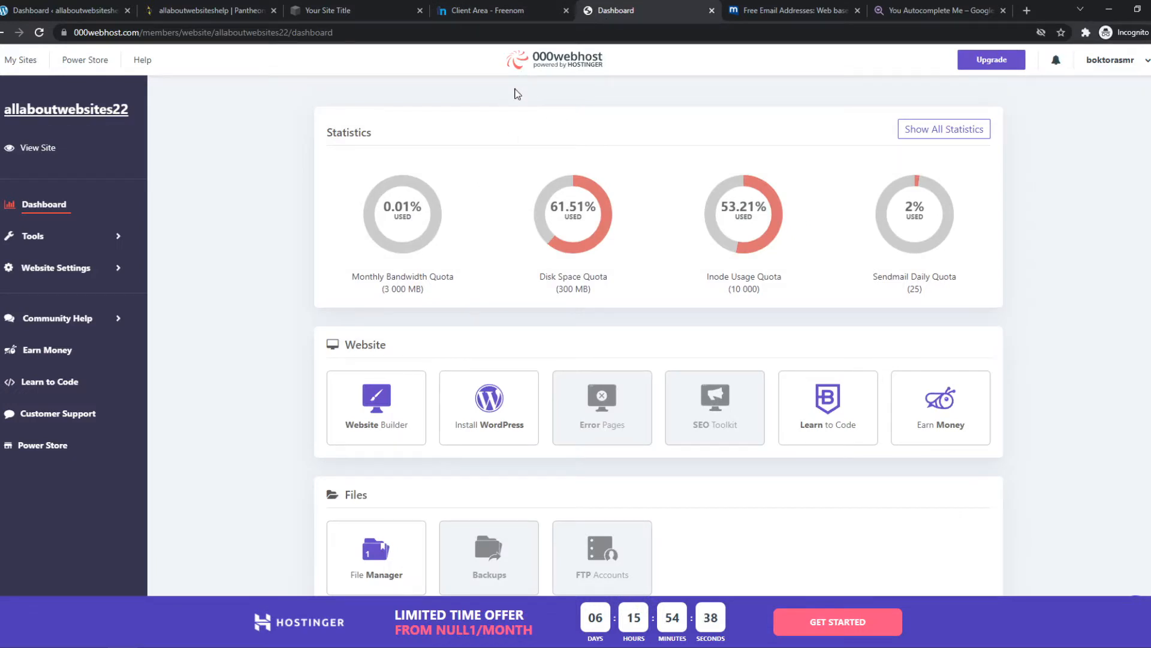
mouse_move(497, 103)
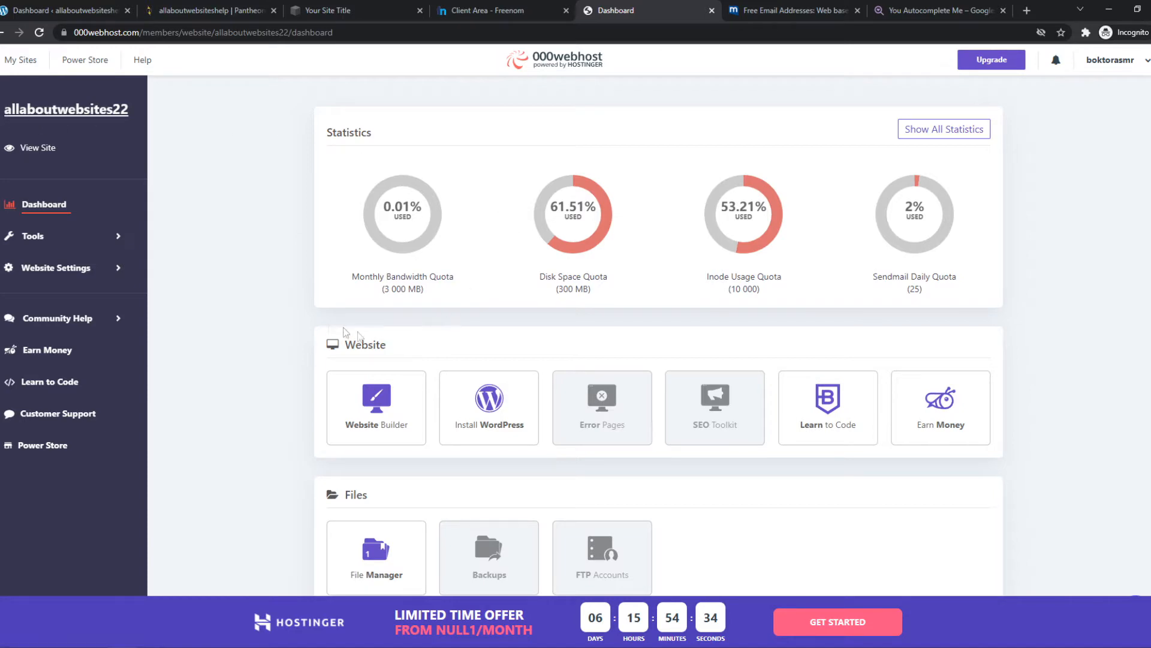
scroll(down, 3)
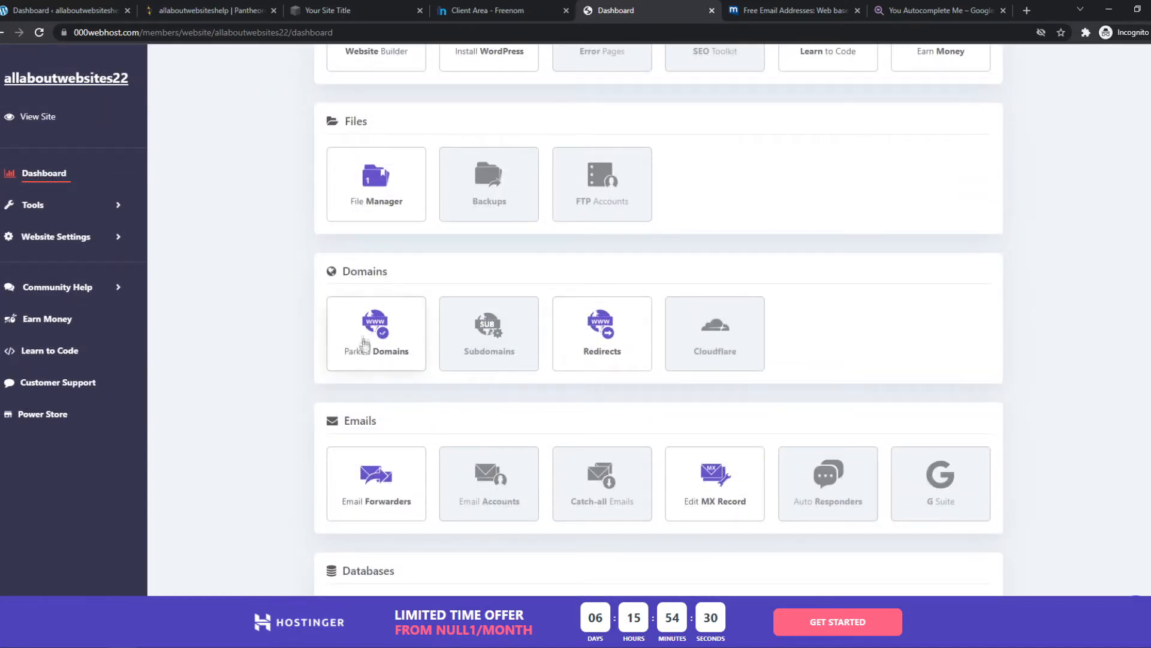
Step: From Parked Domains, begin connecting an owned domain using the Park domain option
click(375, 333)
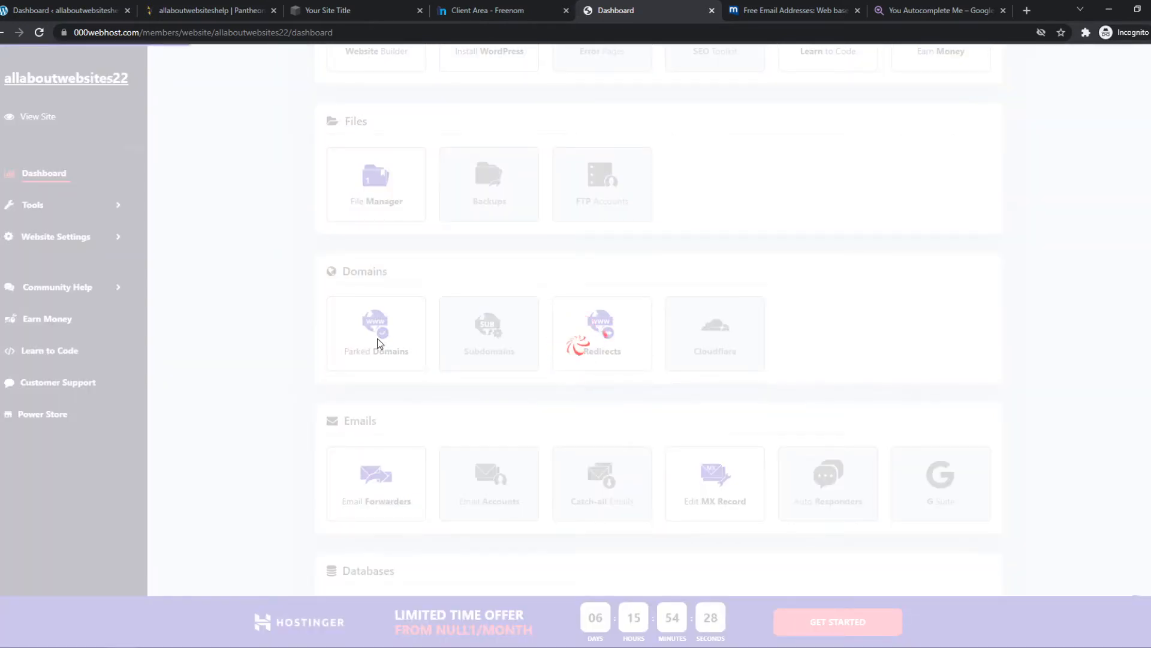
click(376, 333)
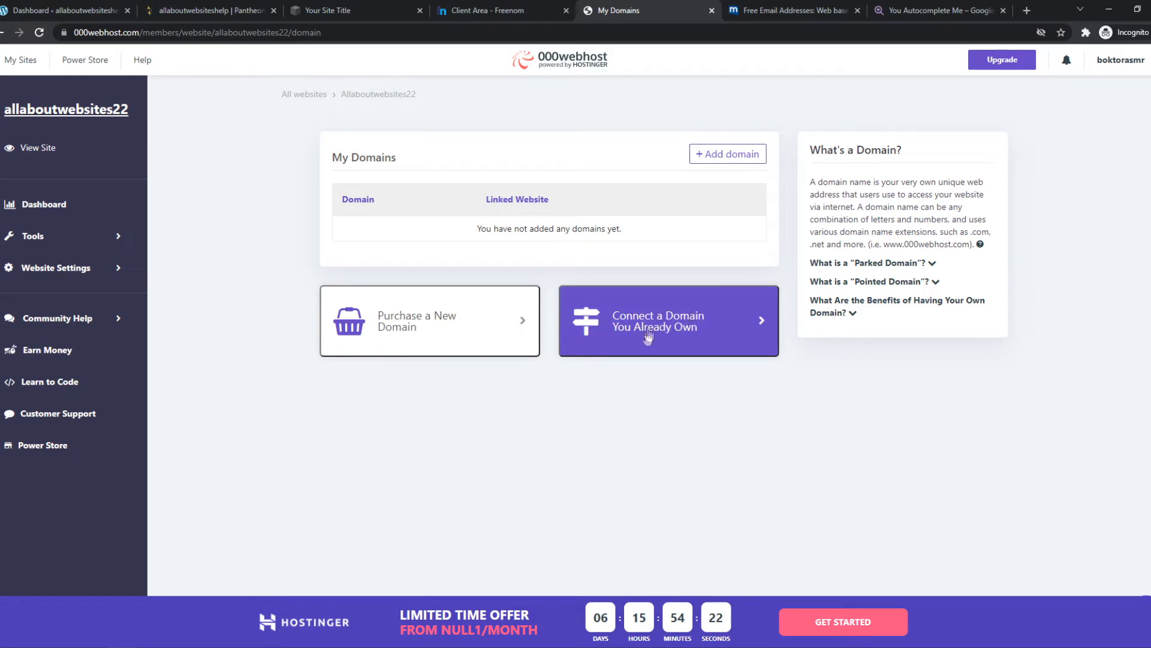
click(667, 321)
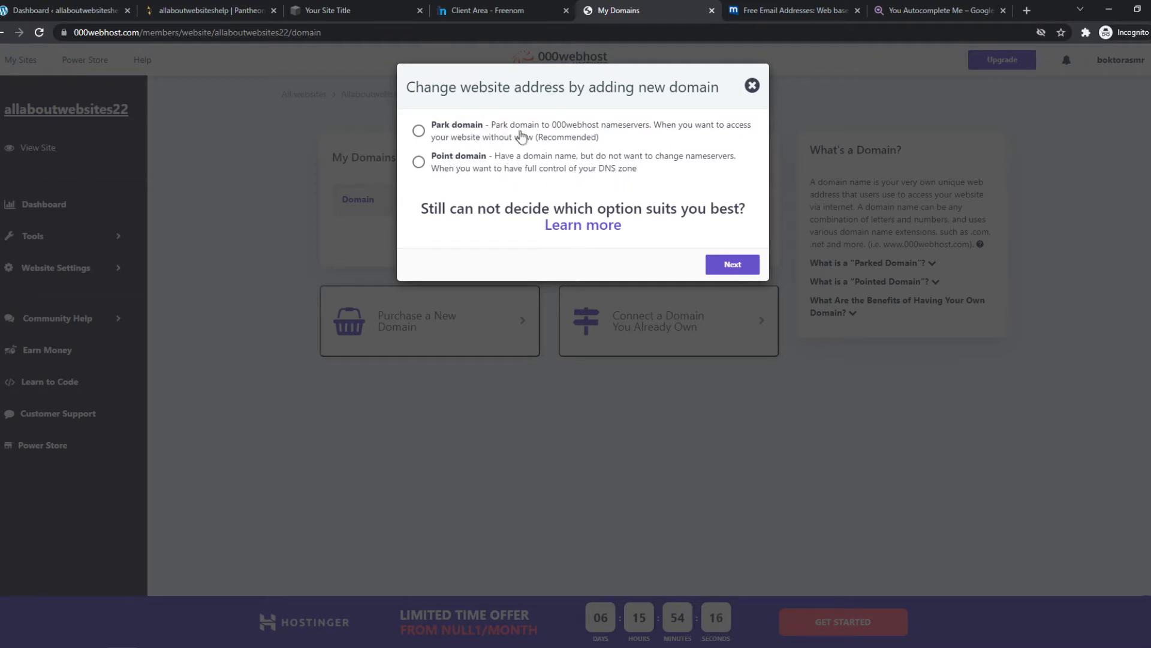
mouse_move(624, 141)
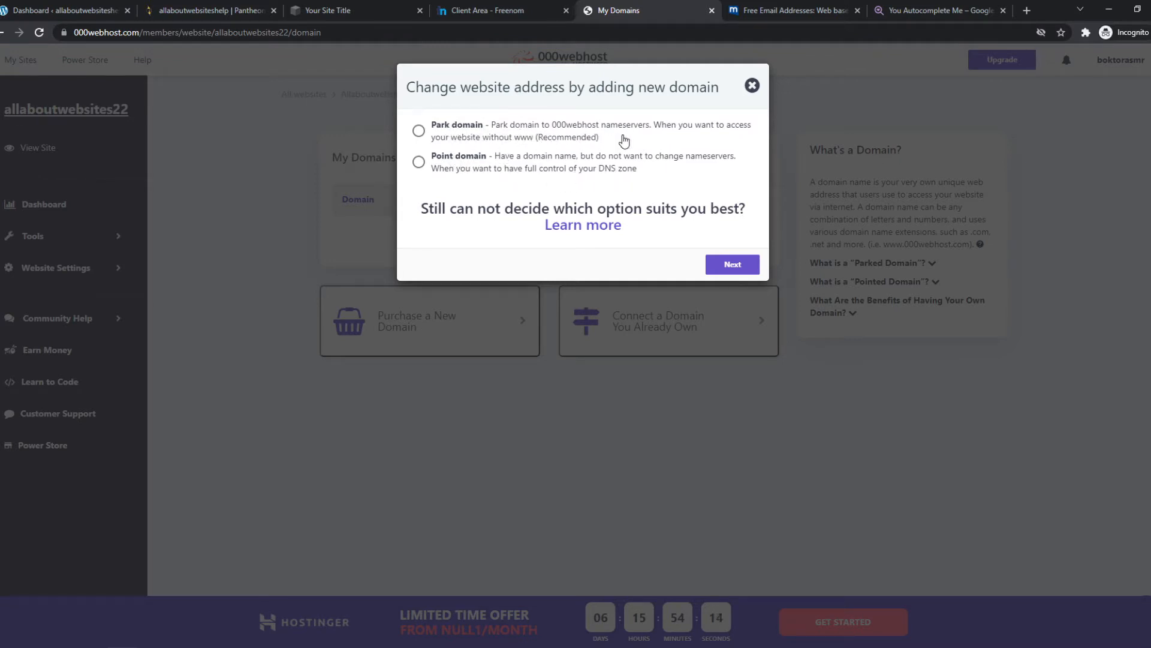
mouse_move(514, 151)
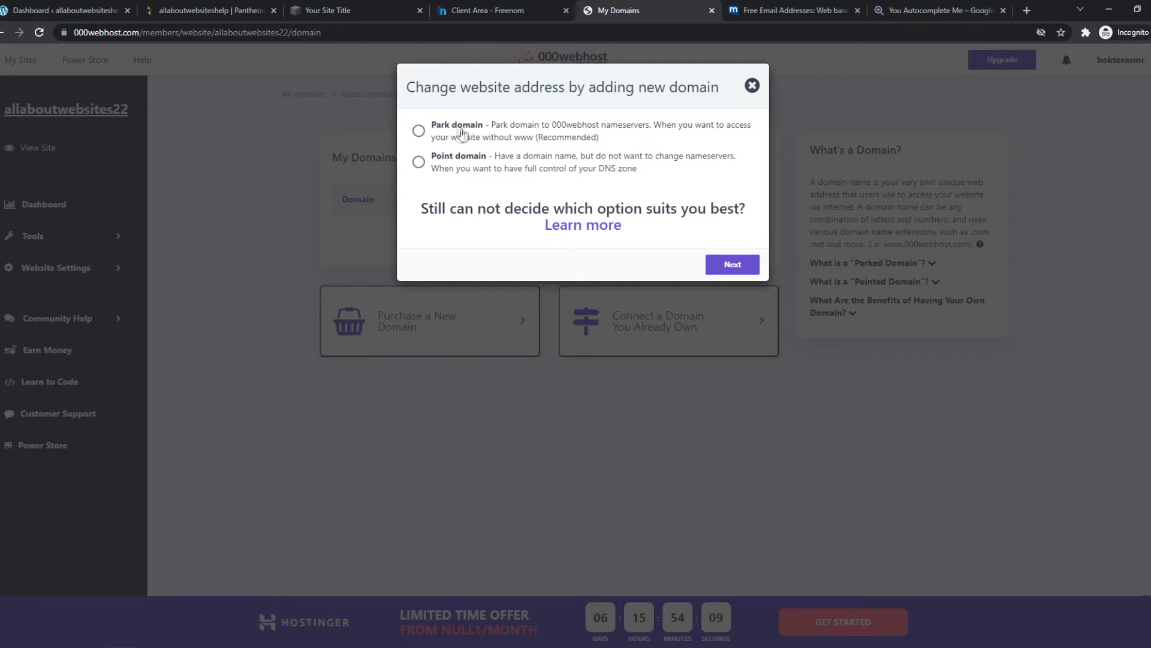
click(418, 130)
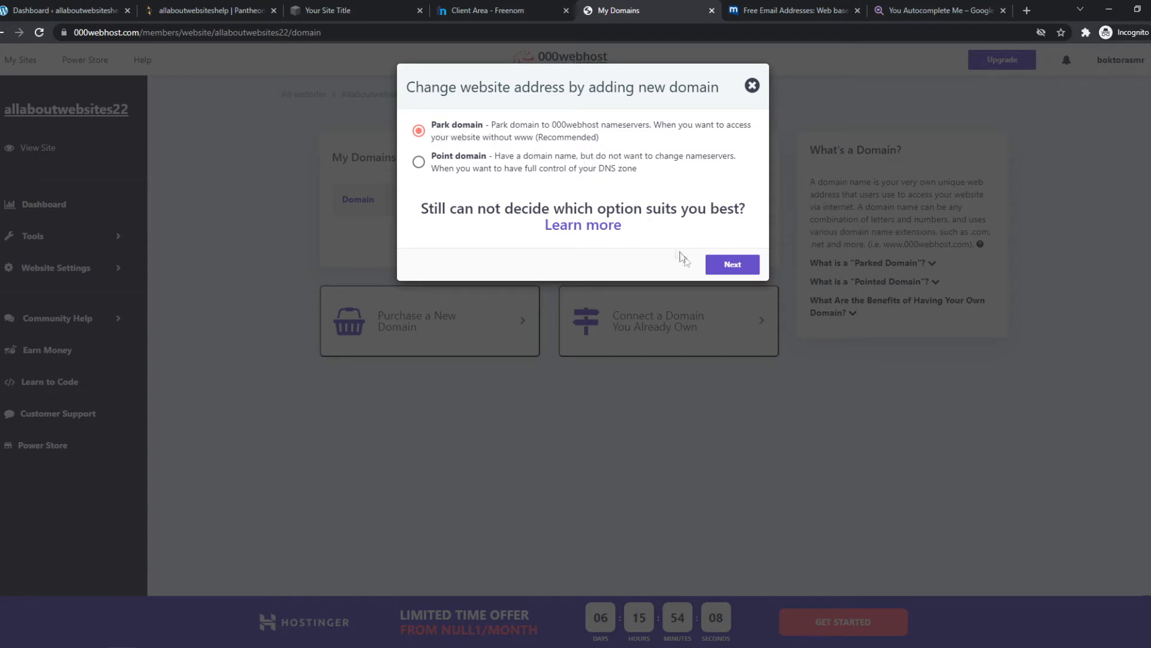
Step: Park allaboutitsites.gq, copied from the Freenom domain list, on the 000webhost site
click(732, 265)
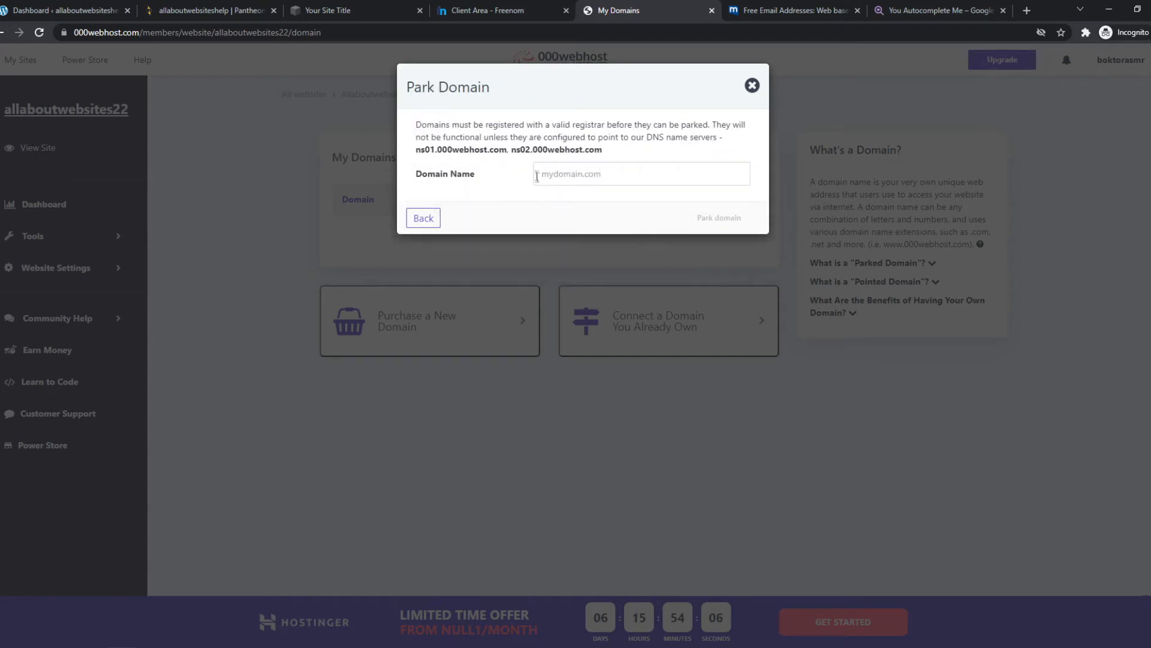
click(484, 10)
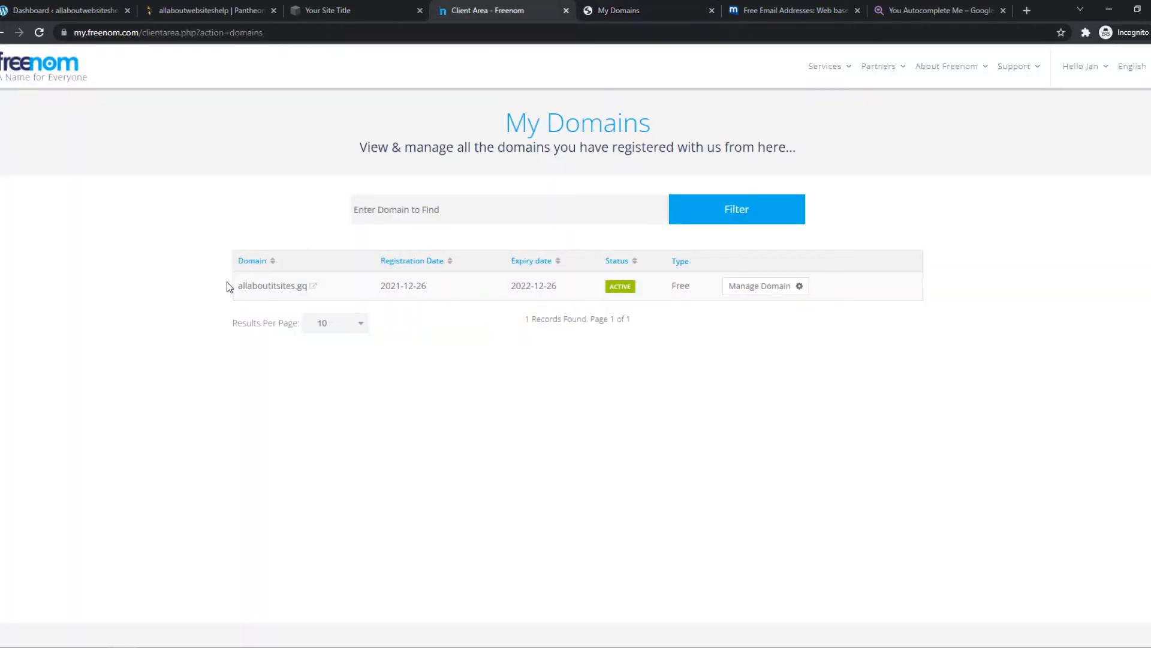
double_click(272, 286)
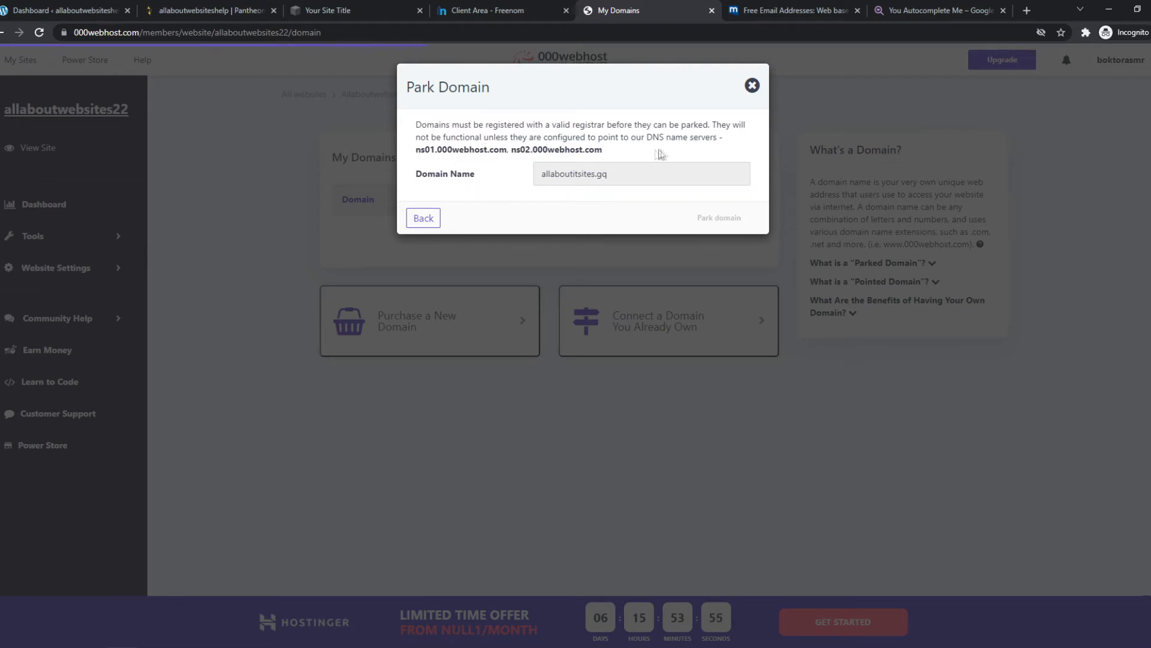
click(718, 217)
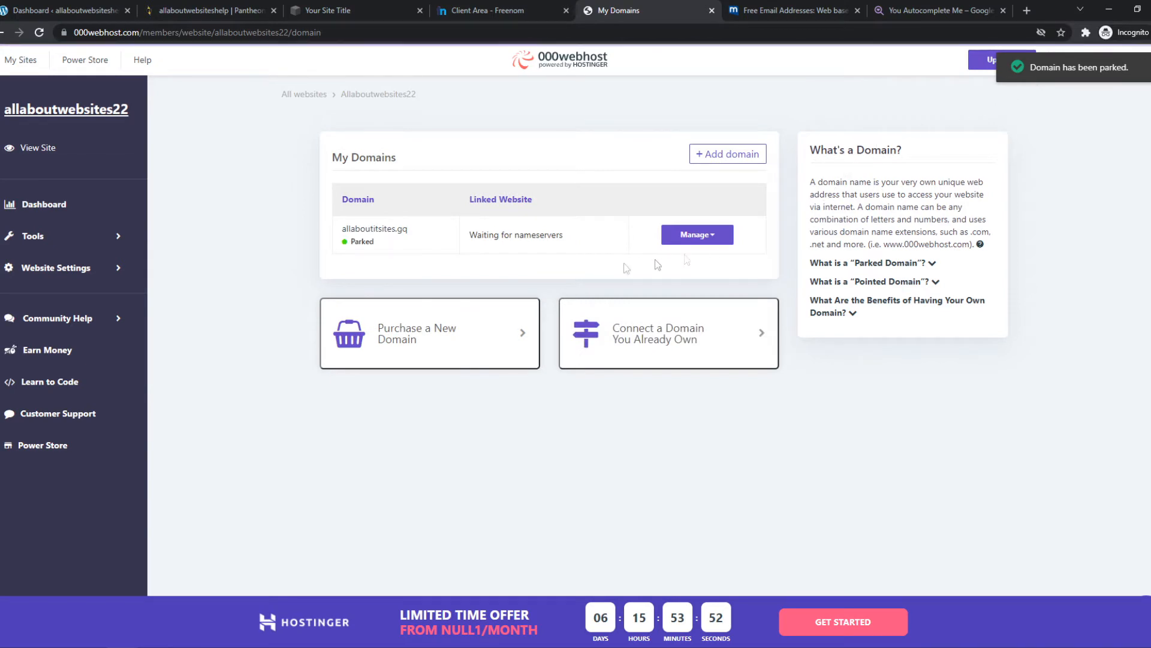
Step: Expand 'What is a Parked Domain?' and select nameserver ns01.000webhost.com
click(697, 234)
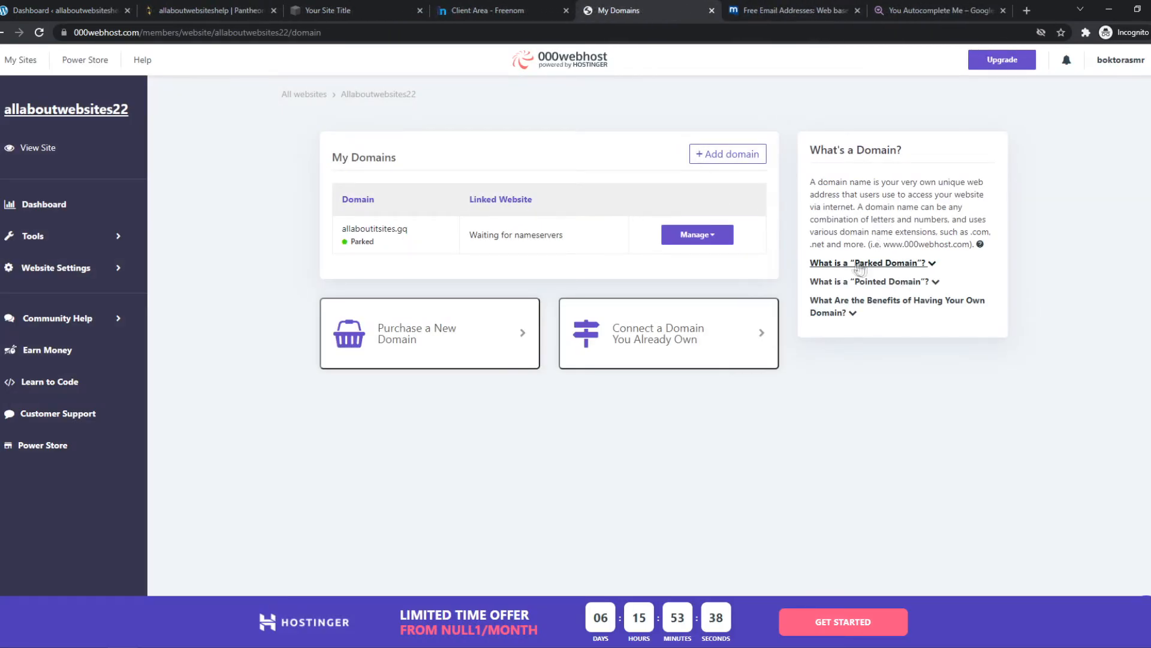
click(869, 262)
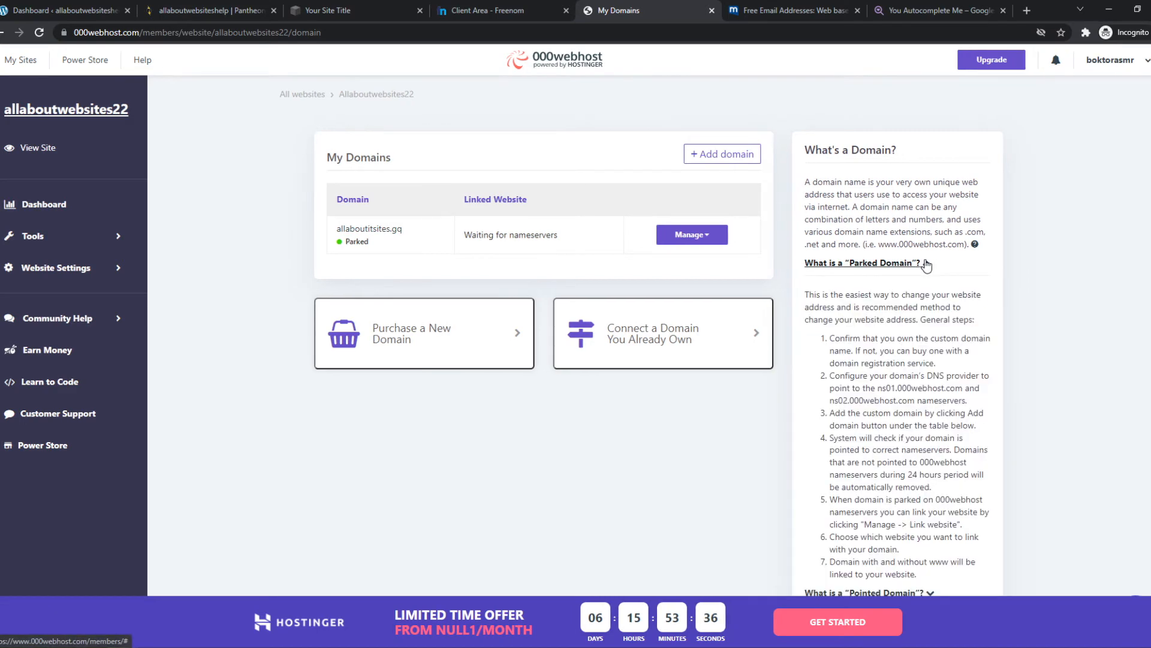
scroll(down, 3)
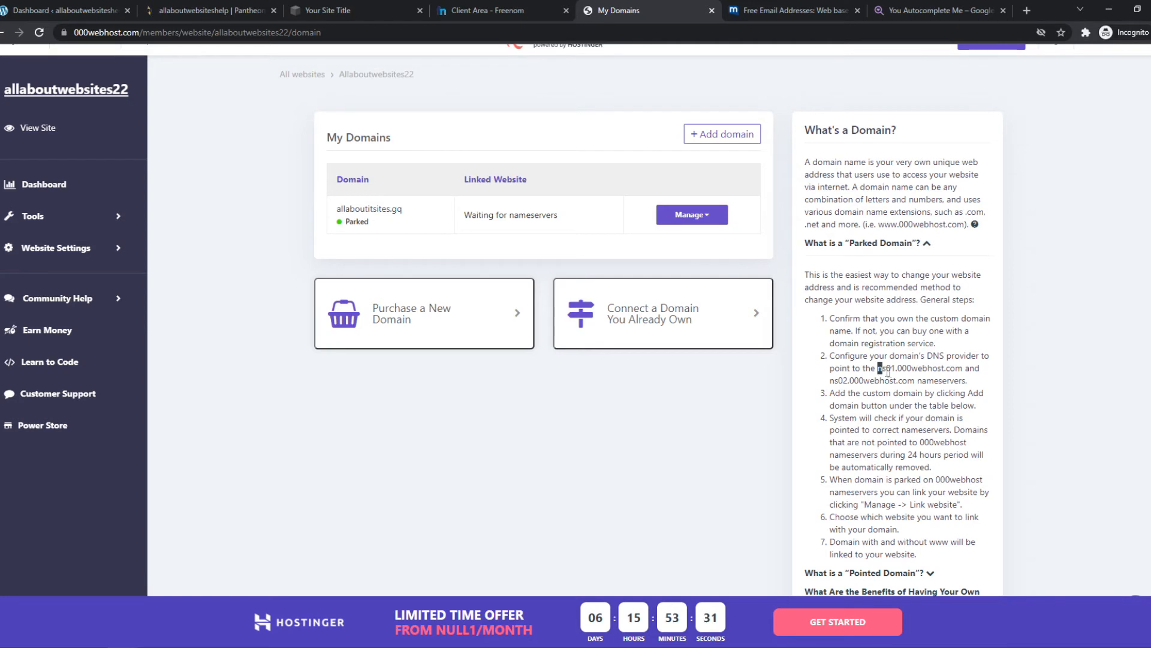
double_click(918, 368)
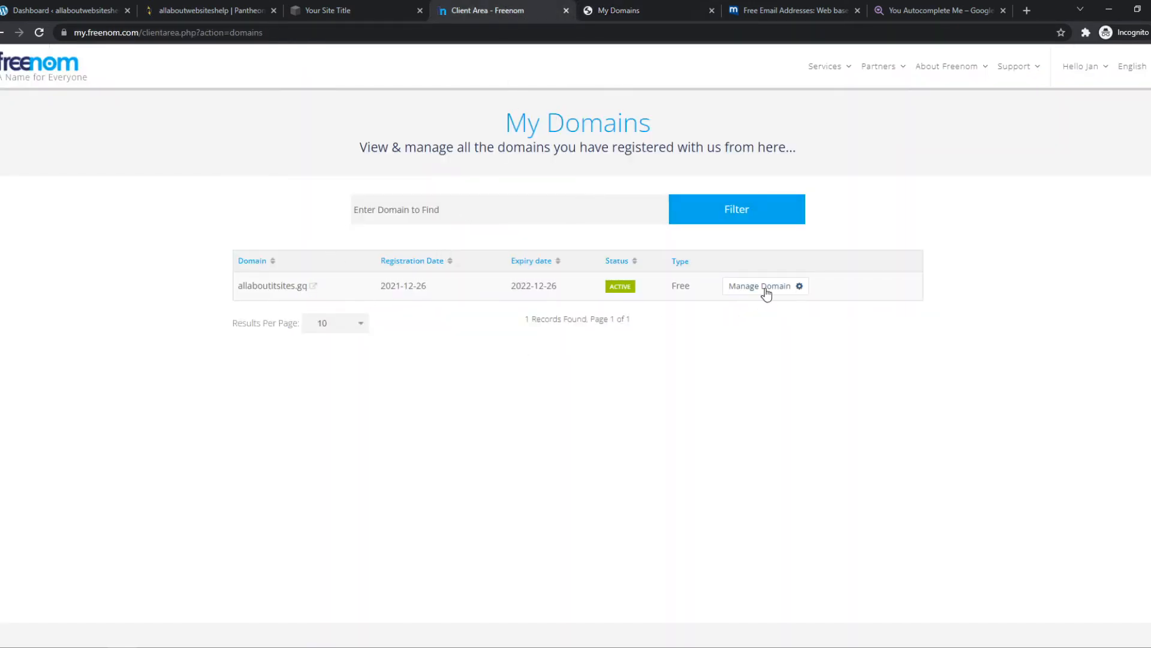
Step: Set allaboutitsites.gq's custom nameservers to ns01.000webhost.com and ns02.000webhost.com
click(760, 285)
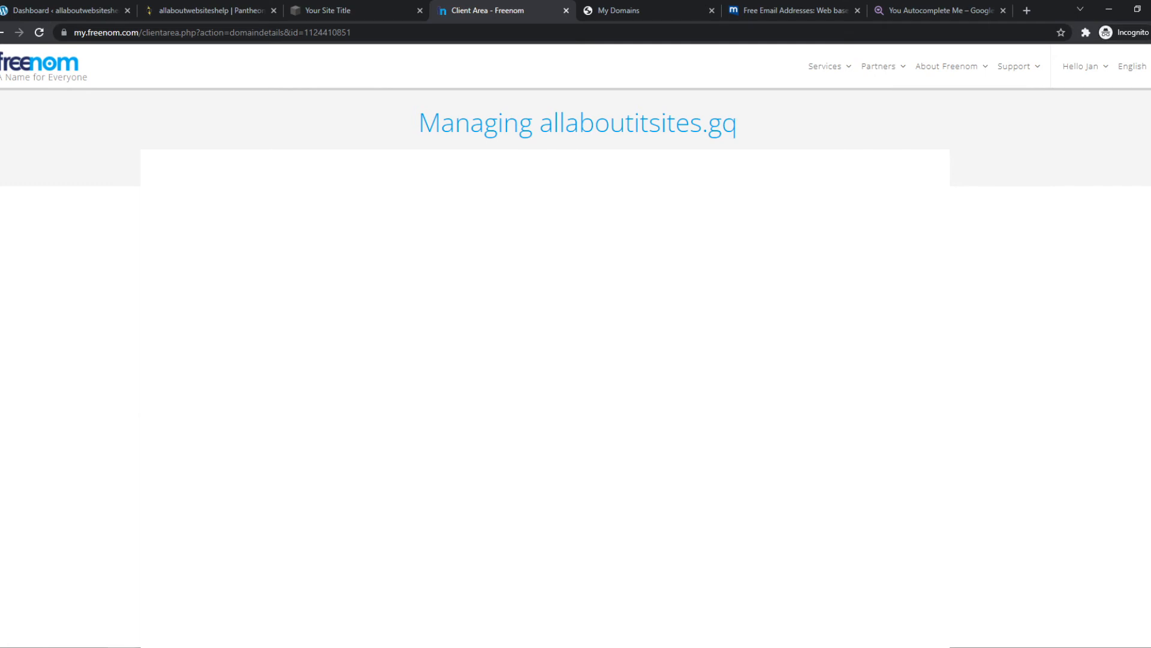
click(515, 521)
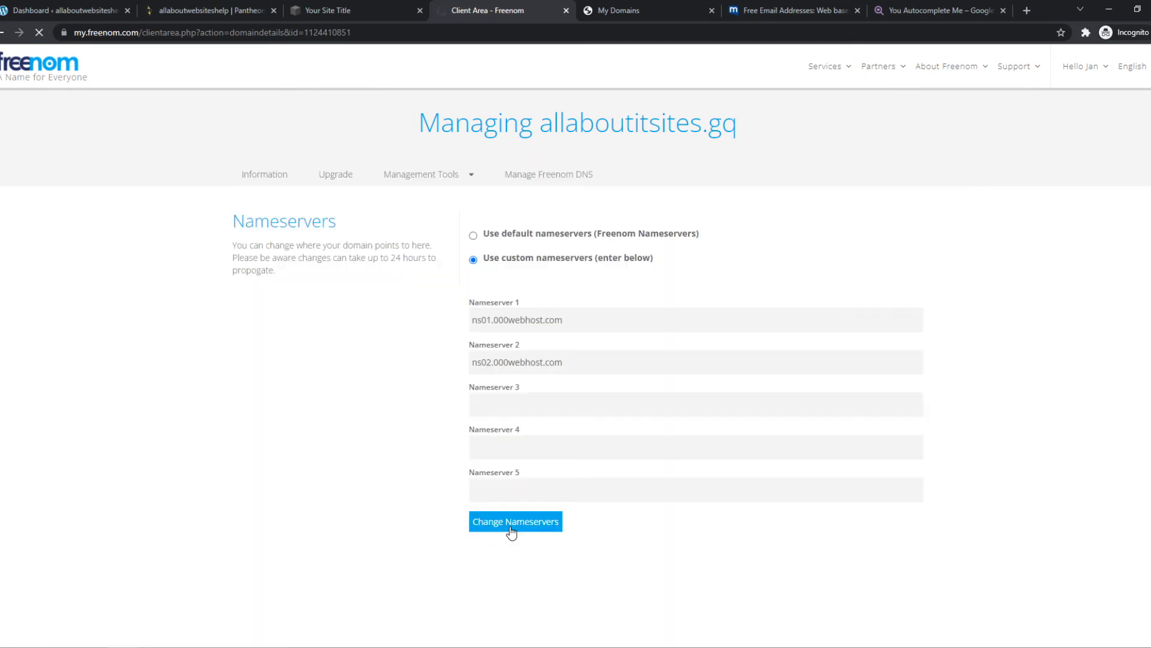
click(514, 521)
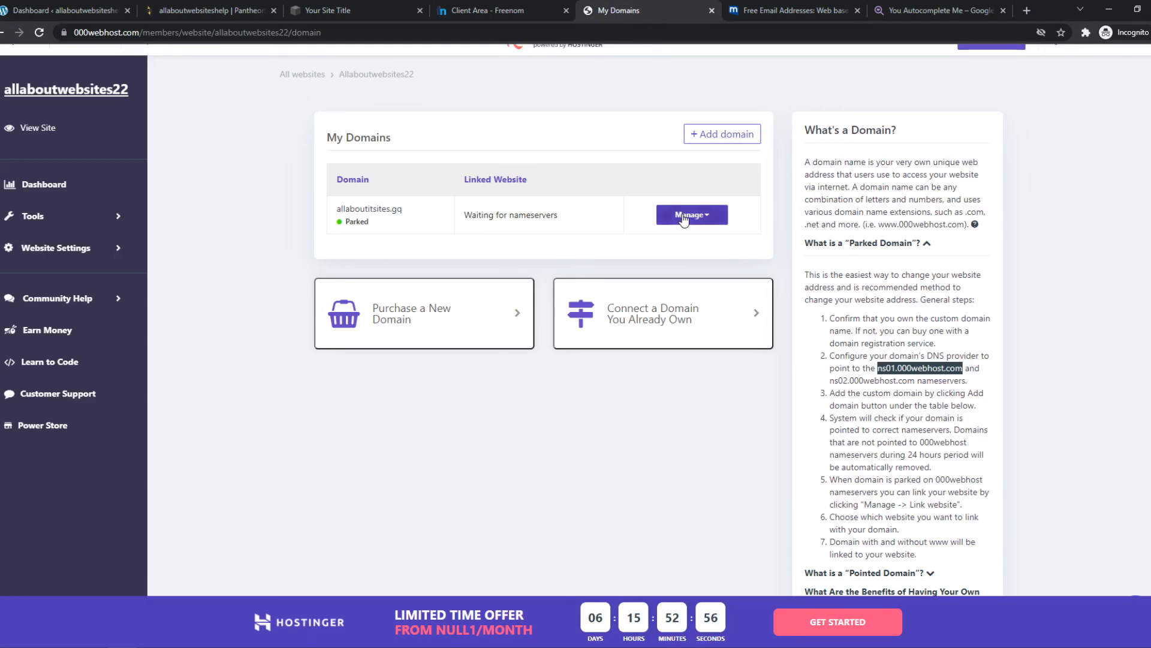
mouse_move(709, 245)
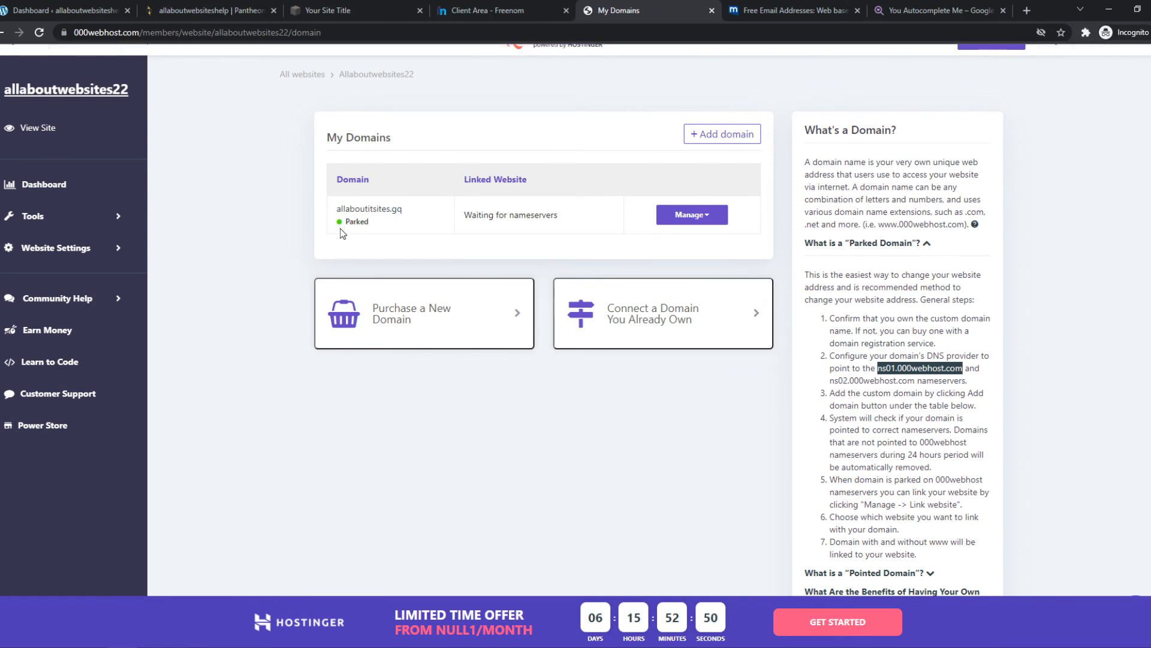
mouse_move(460, 246)
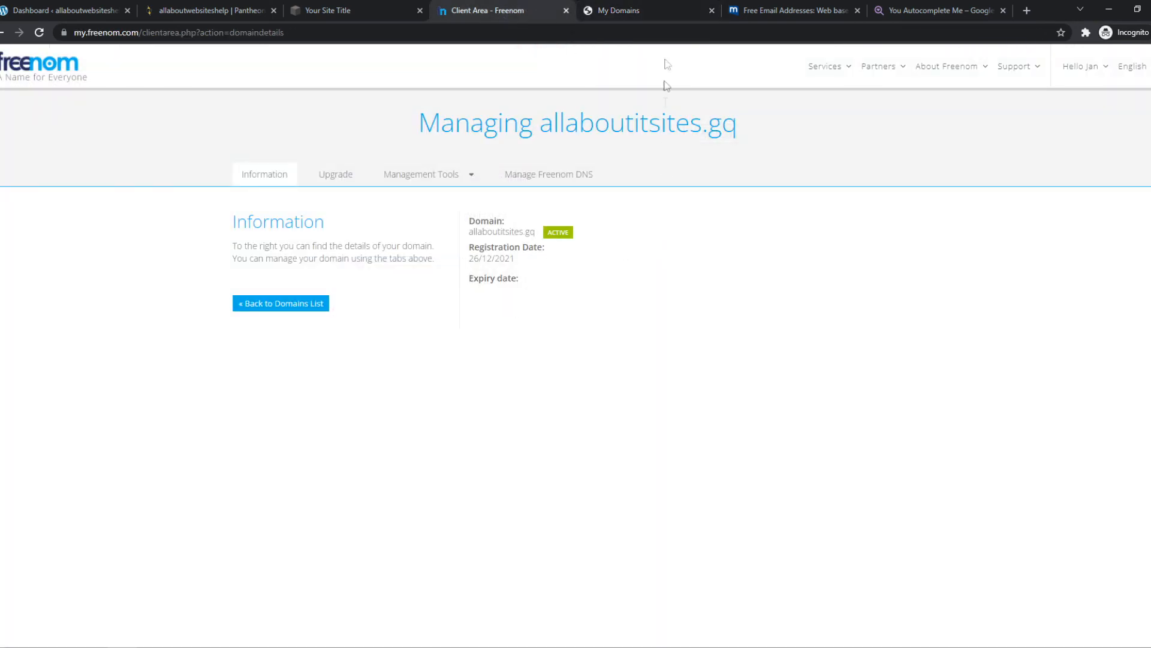
click(619, 11)
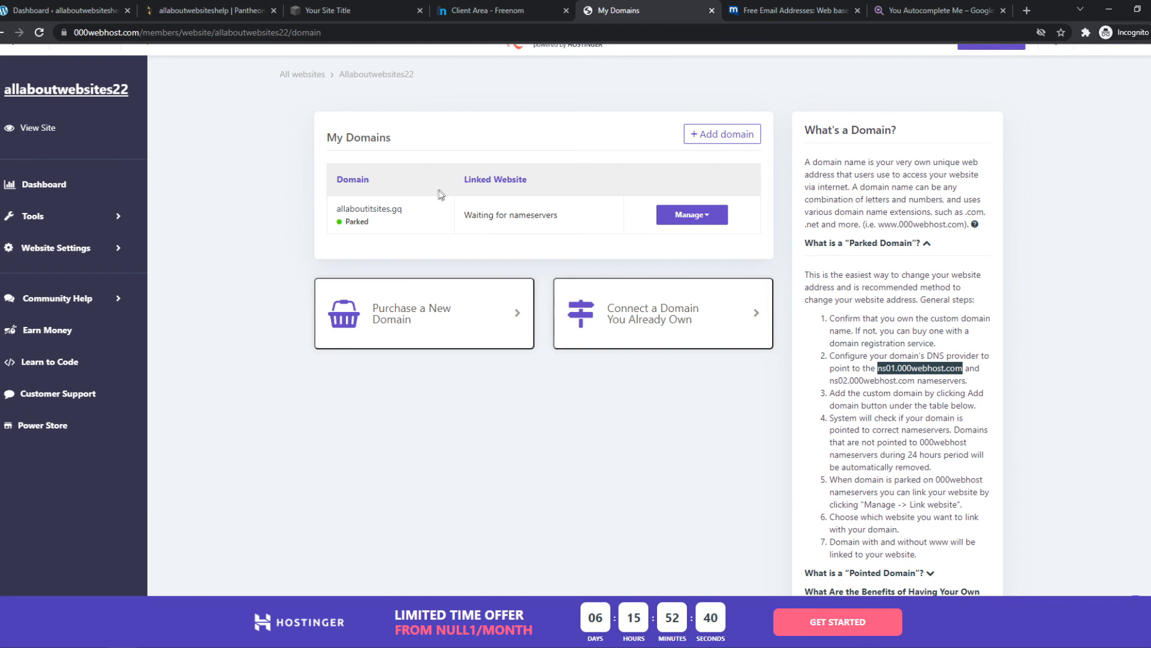
mouse_move(544, 429)
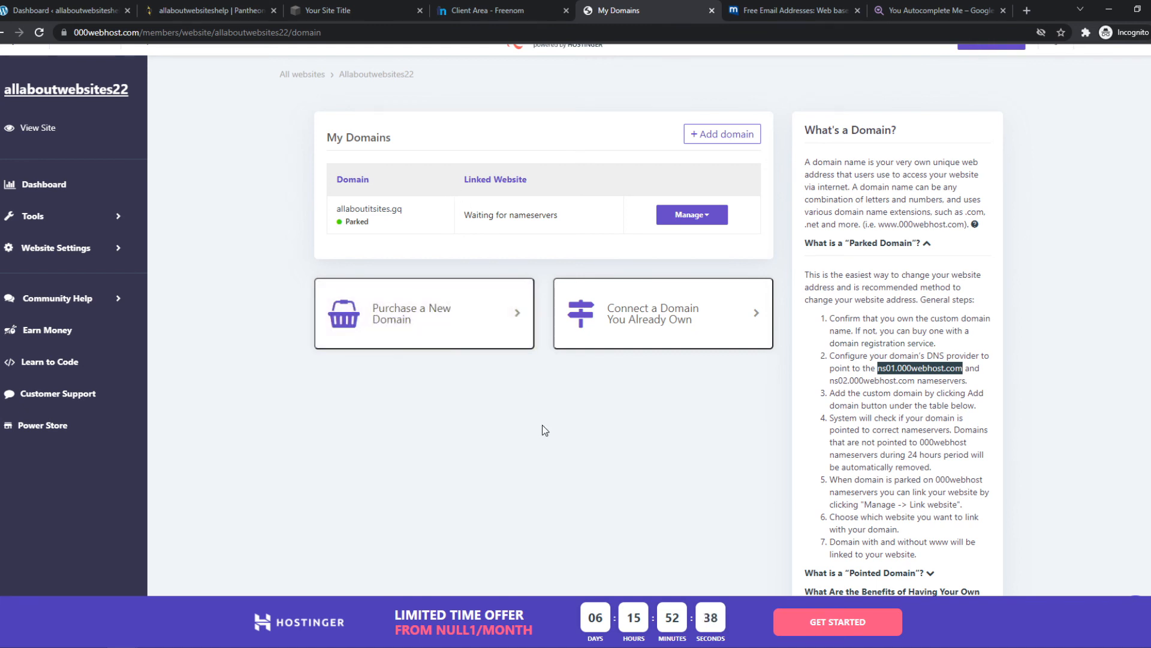